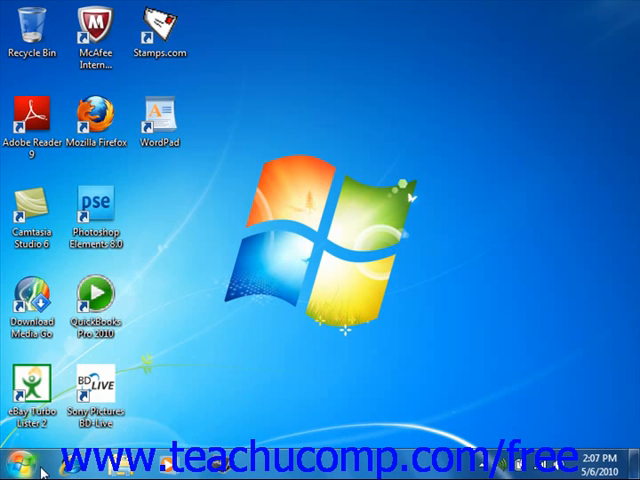
# - From the Start menu, reach the Control Panel's Network and Internet category
pyautogui.click(12, 470)
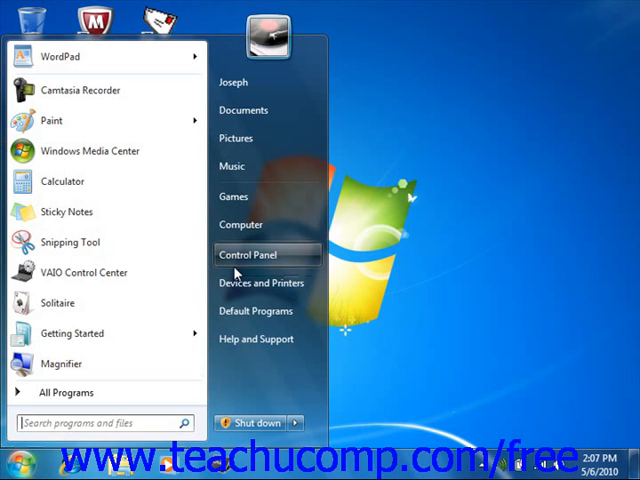
pyautogui.click(248, 256)
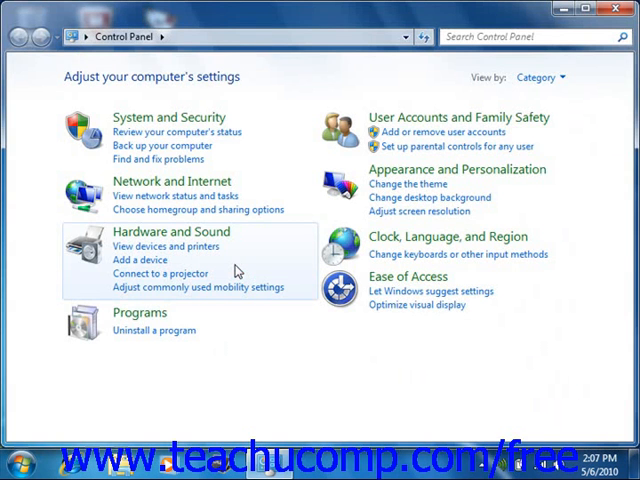
pyautogui.moveTo(272, 248)
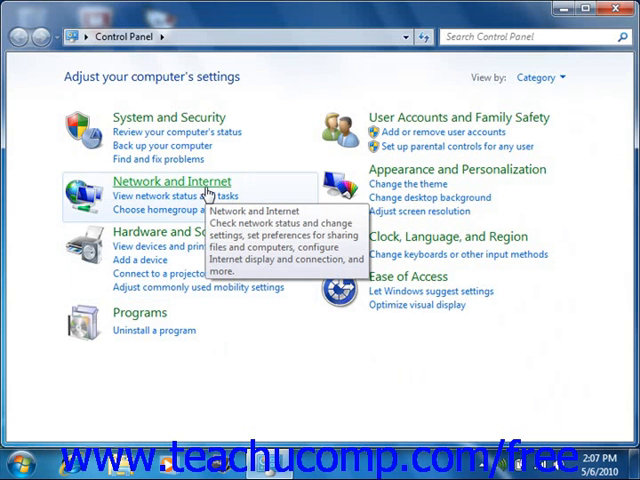
pyautogui.click(172, 180)
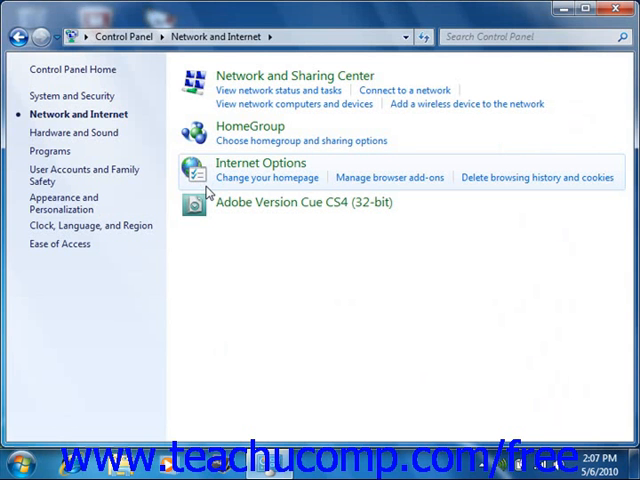